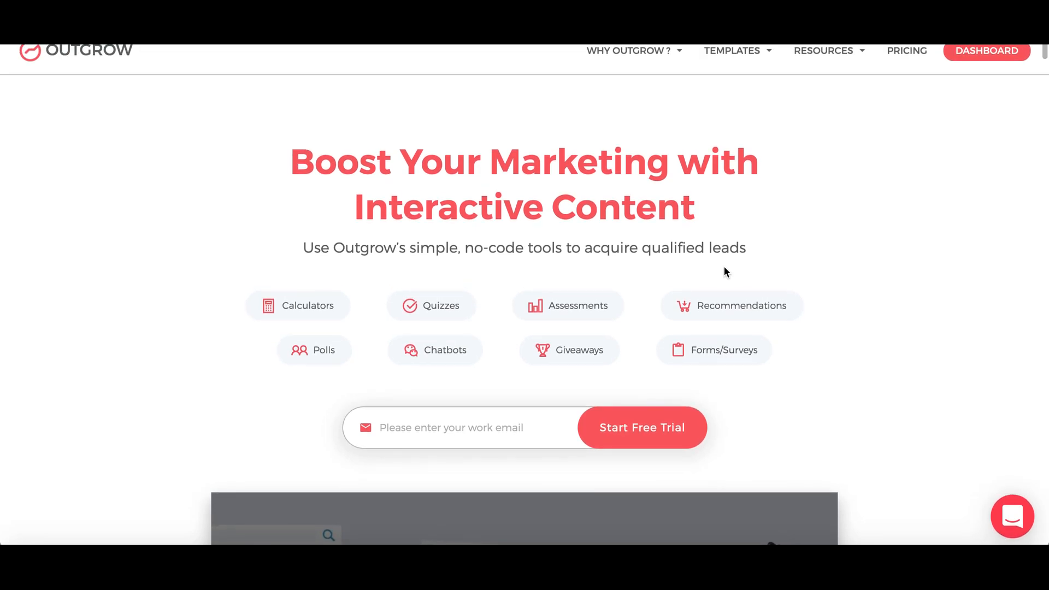
From the dashboard, start a new Outcome Quiz to reach the design layouts
scroll(down, 3)
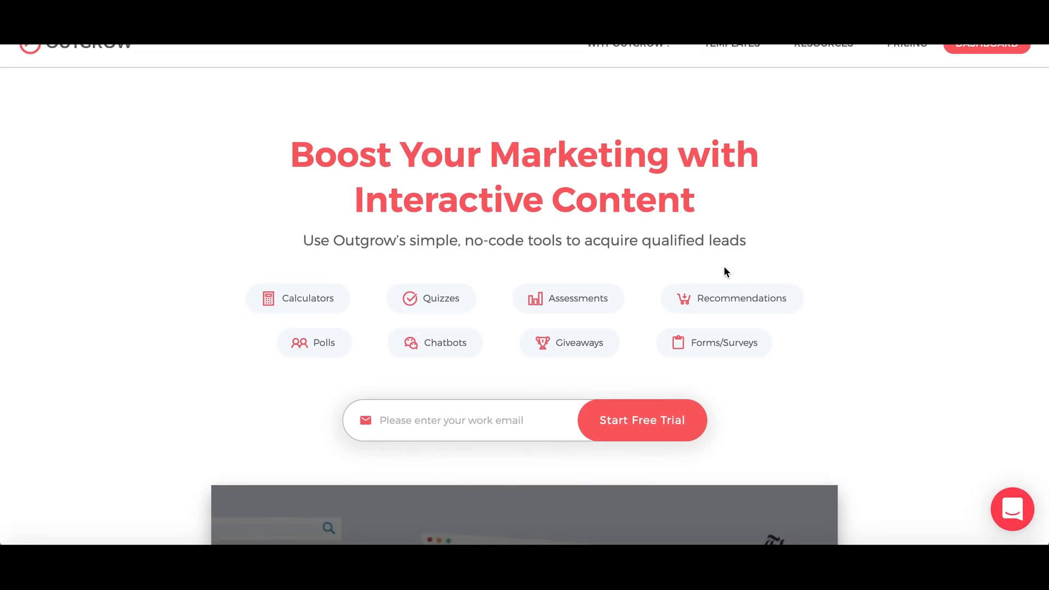
mouse_move(584, 375)
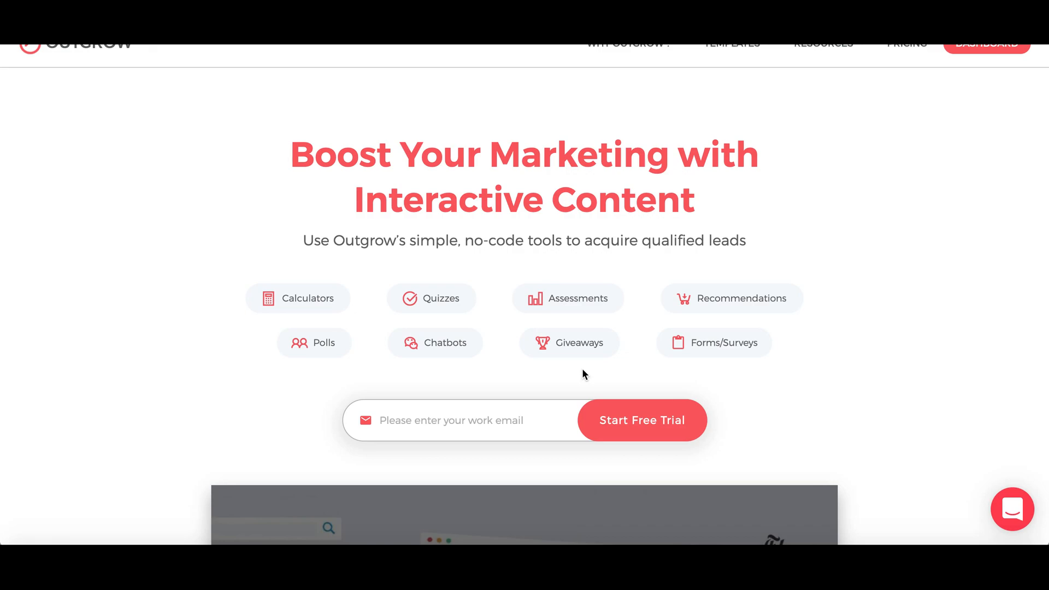
mouse_move(984, 53)
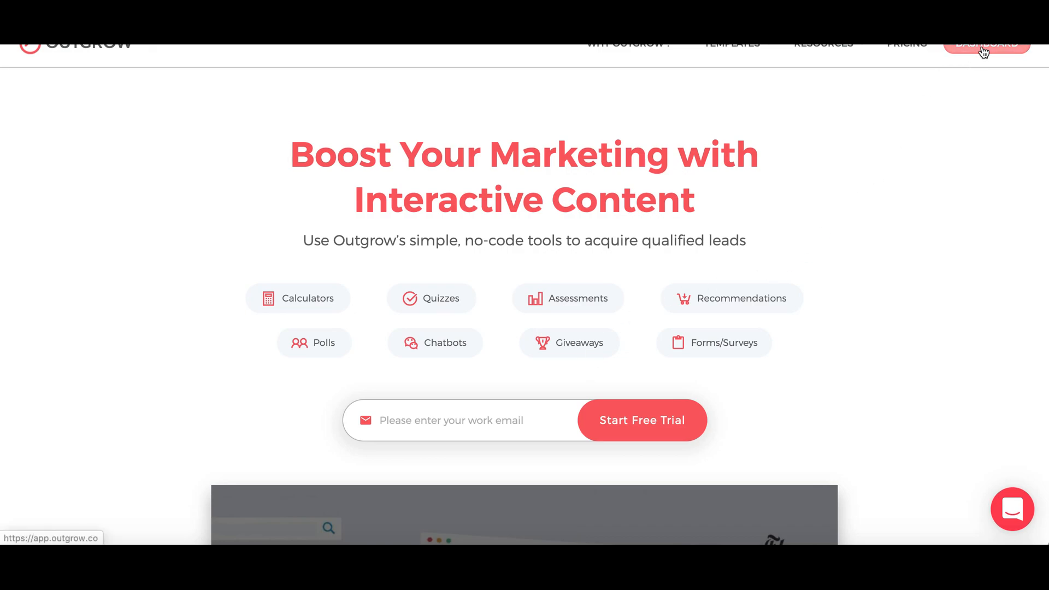
click(984, 46)
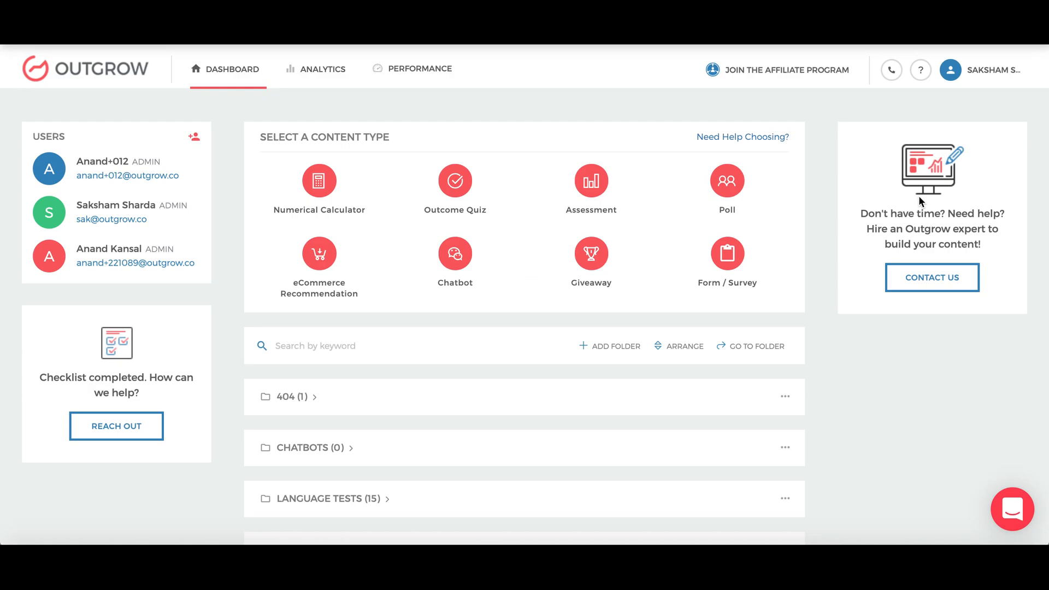
mouse_move(847, 263)
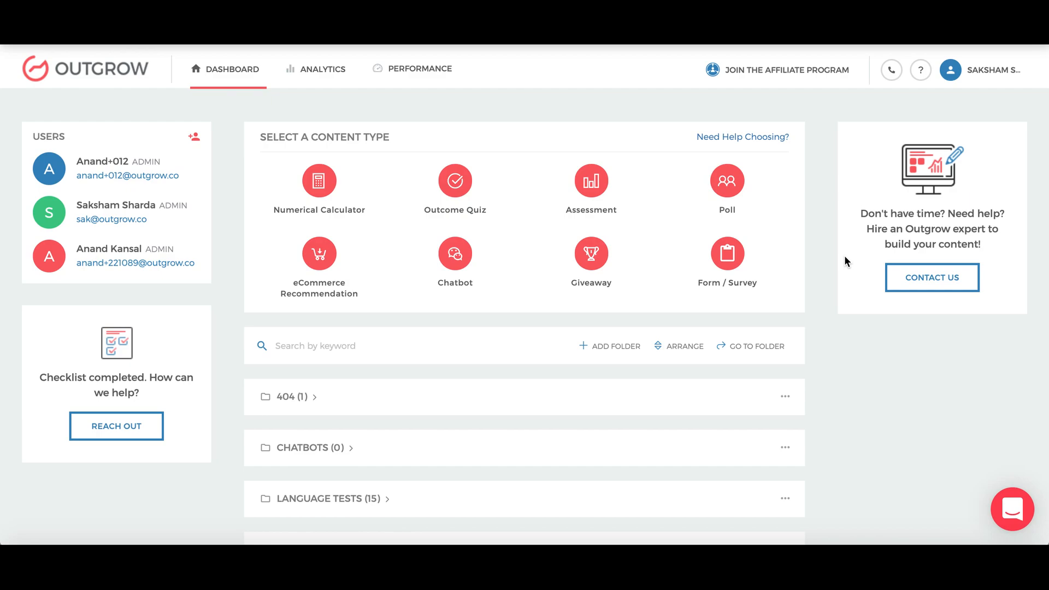
mouse_move(810, 261)
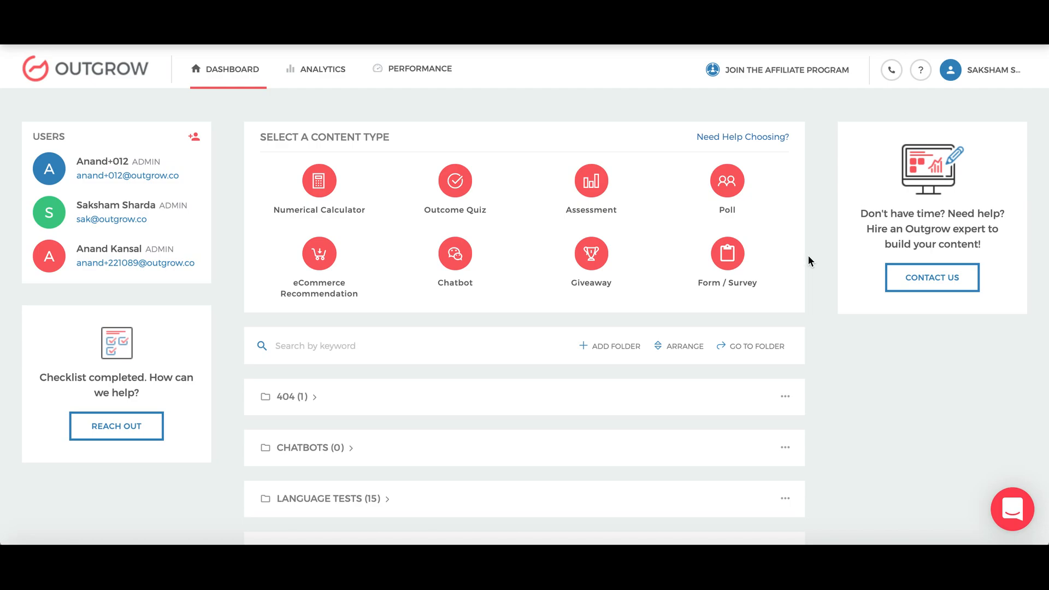
scroll(down, 3)
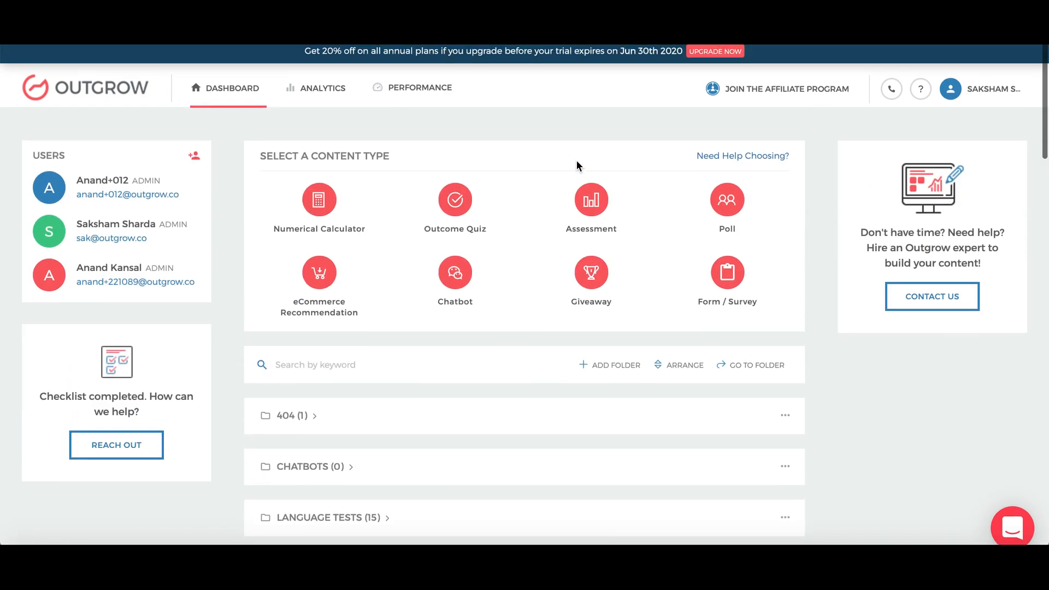
click(328, 518)
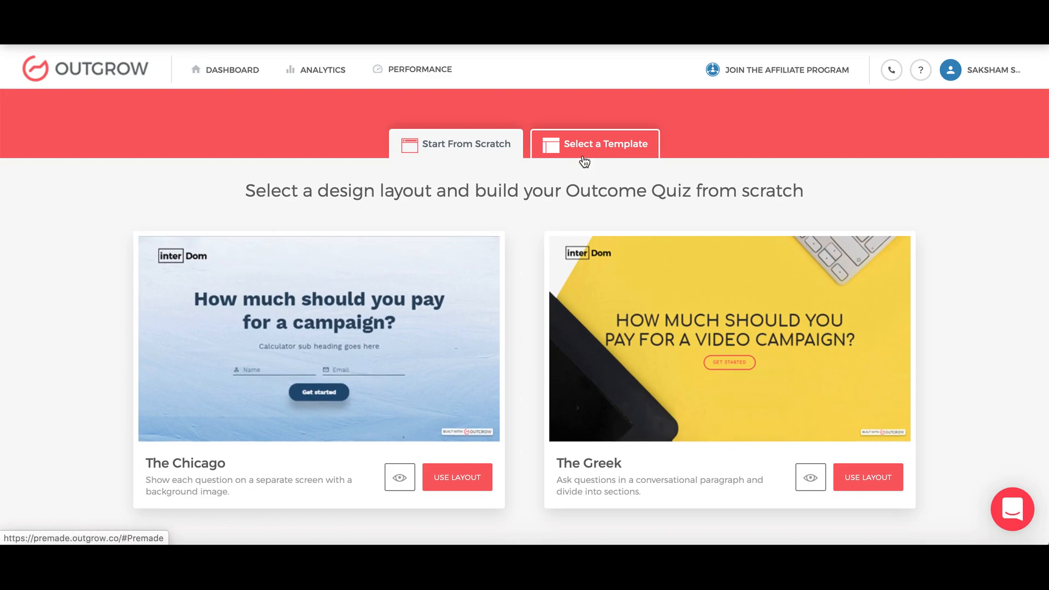
Build the quiz from the Trending template 'How (Un)Healthy Are You?'
click(605, 144)
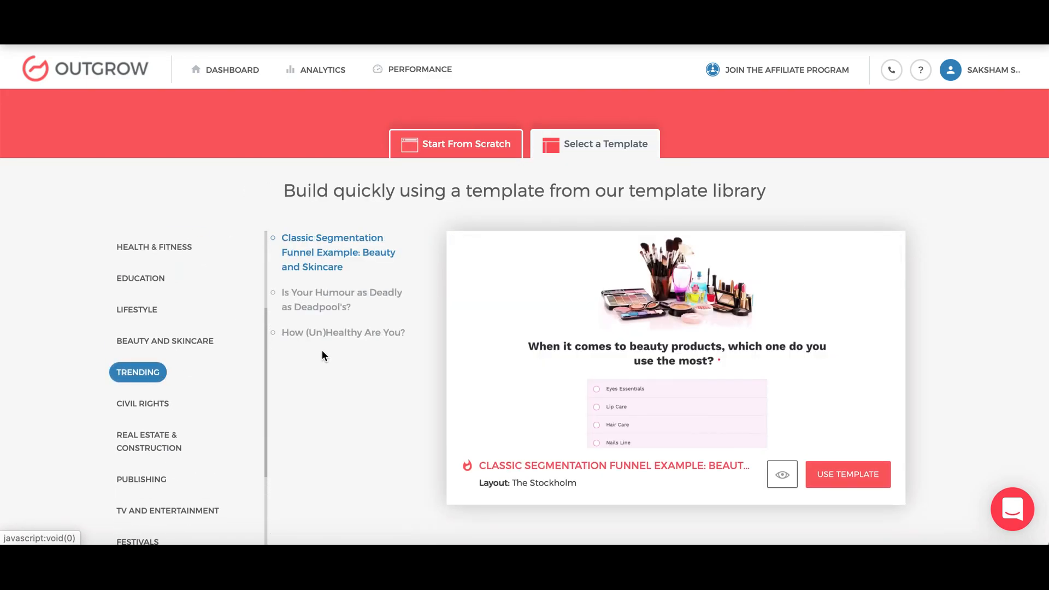
click(343, 333)
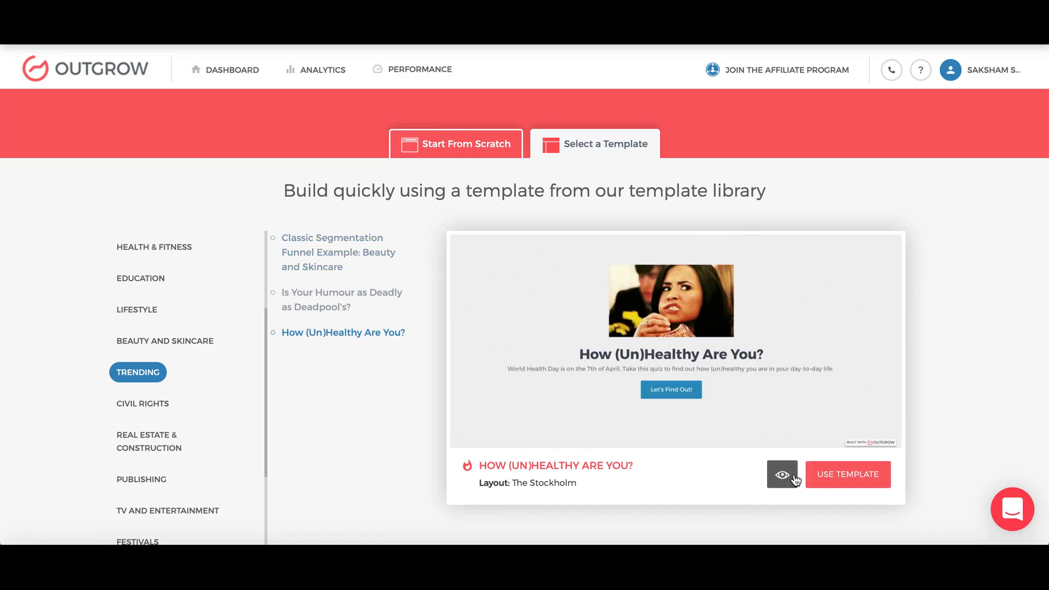
click(848, 474)
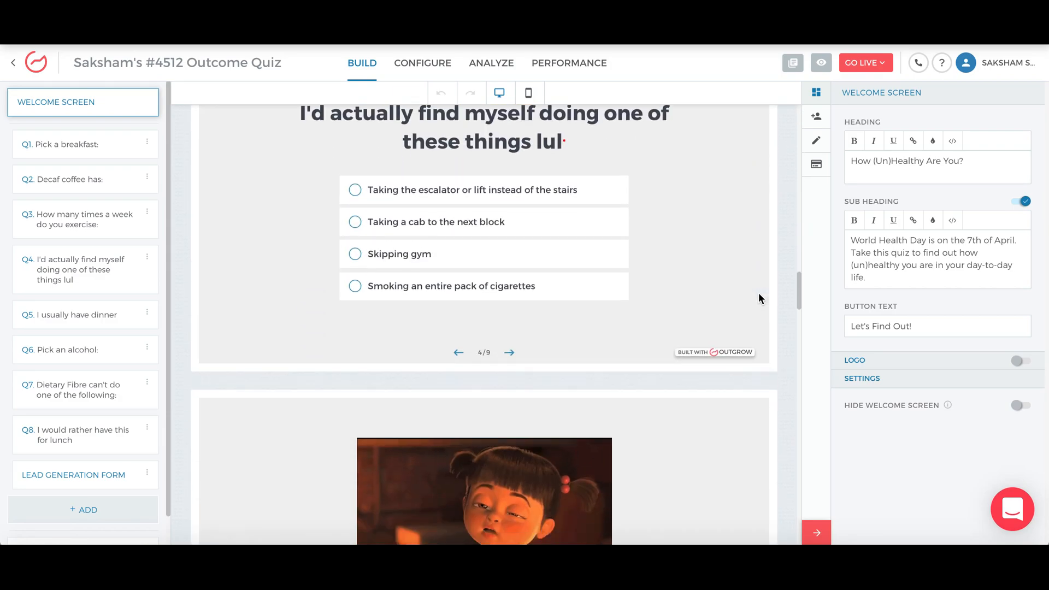
Scroll through the eight questions of the new quiz in the builder
scroll(down, 3)
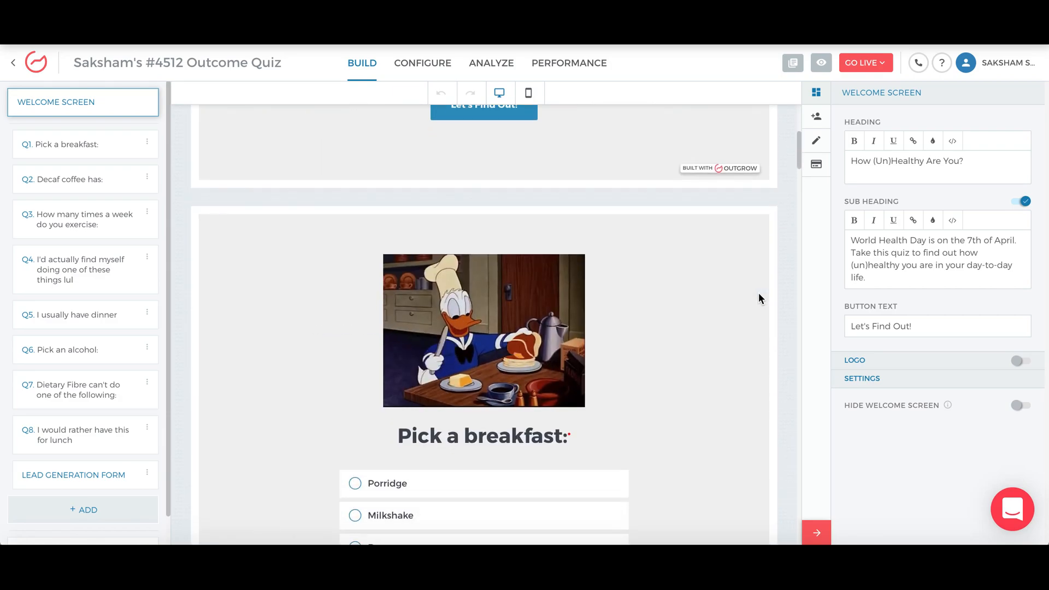
scroll(down, 3)
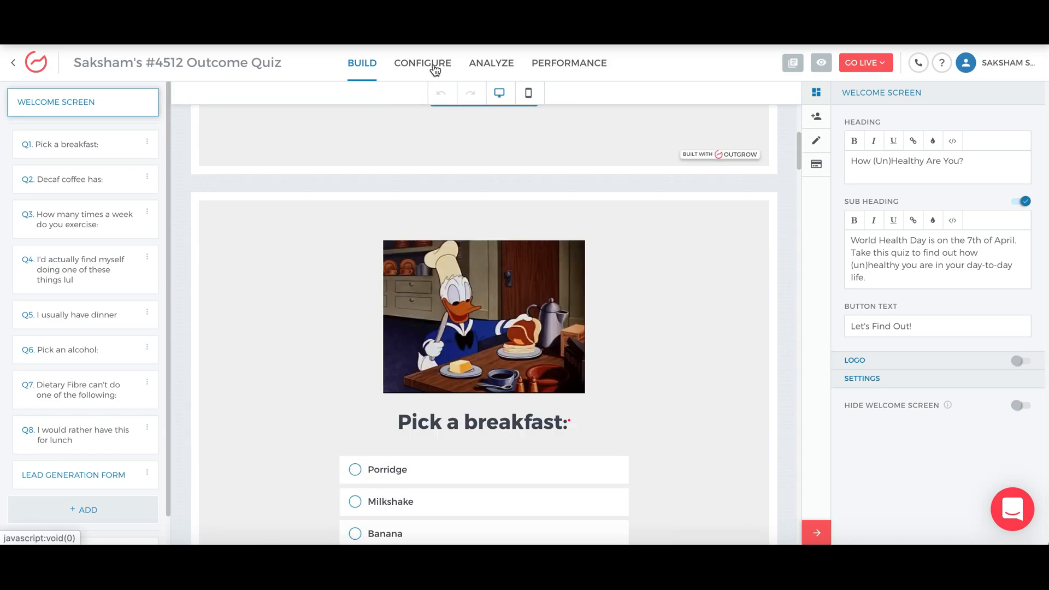
click(423, 63)
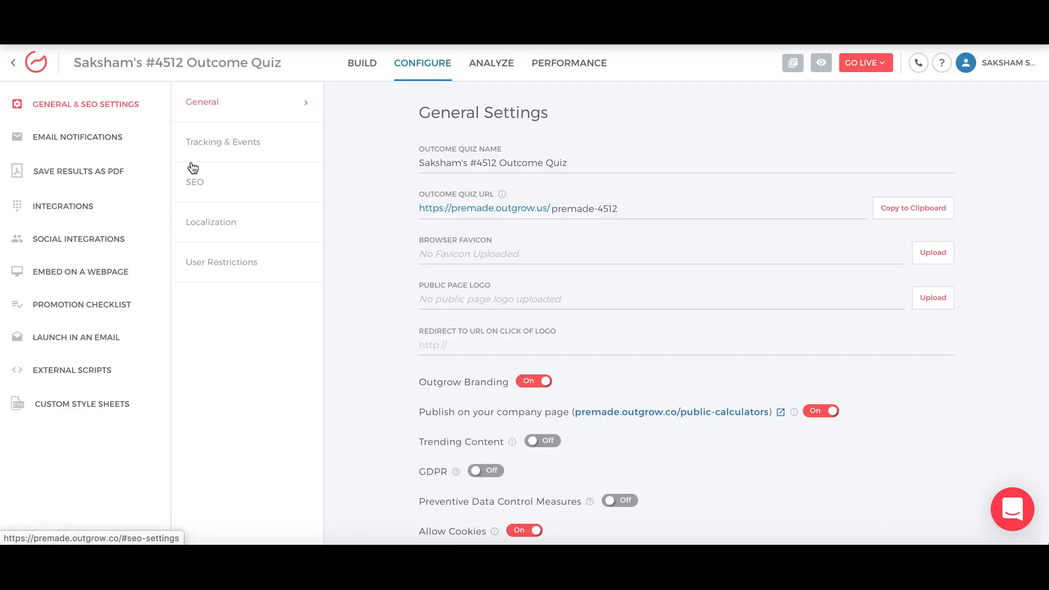
click(76, 337)
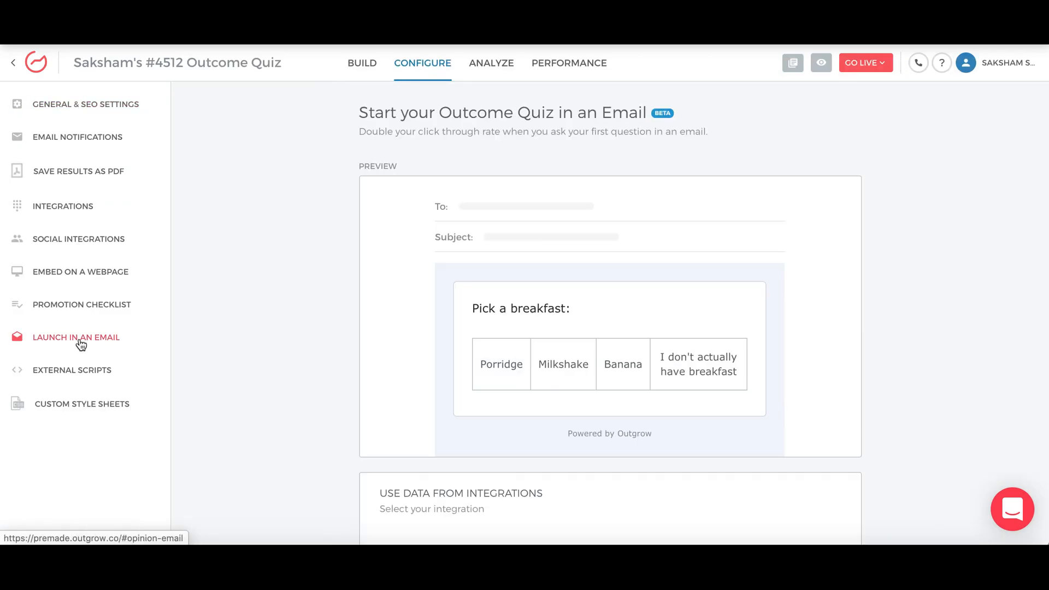
mouse_move(479, 367)
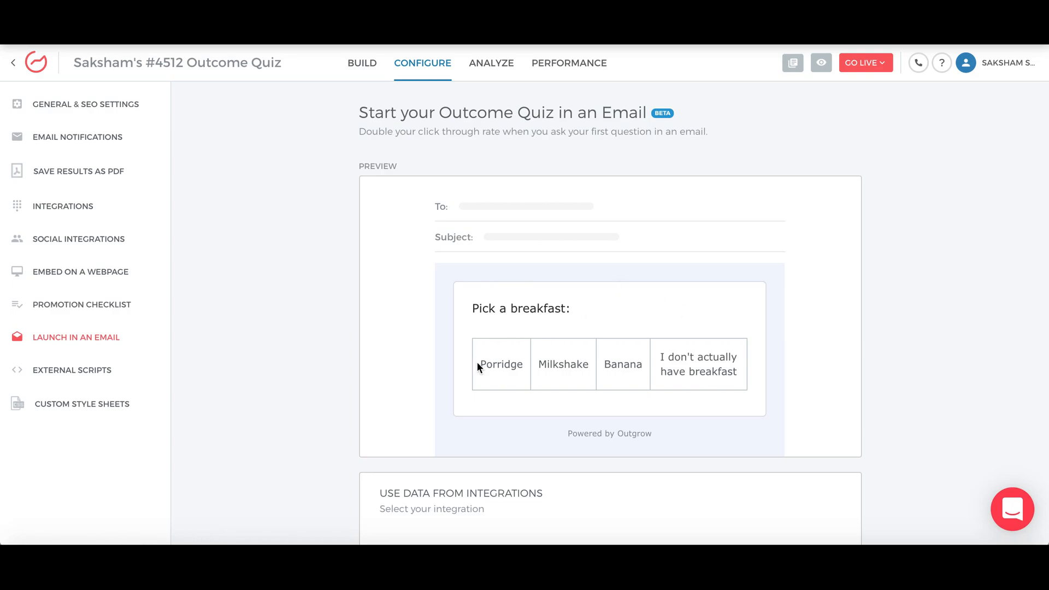
mouse_move(473, 355)
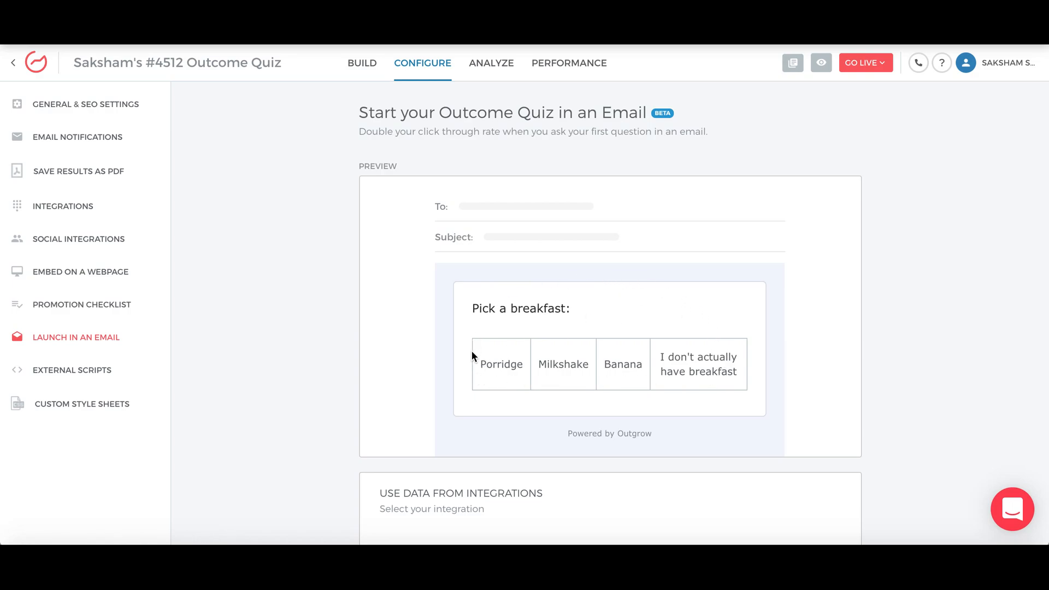
mouse_move(762, 343)
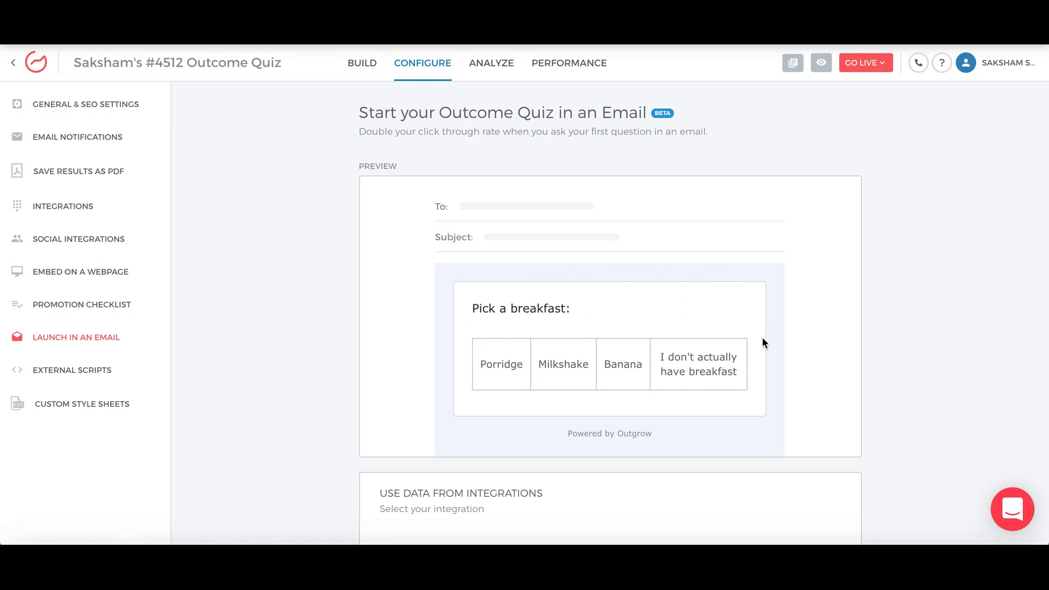
scroll(down, 3)
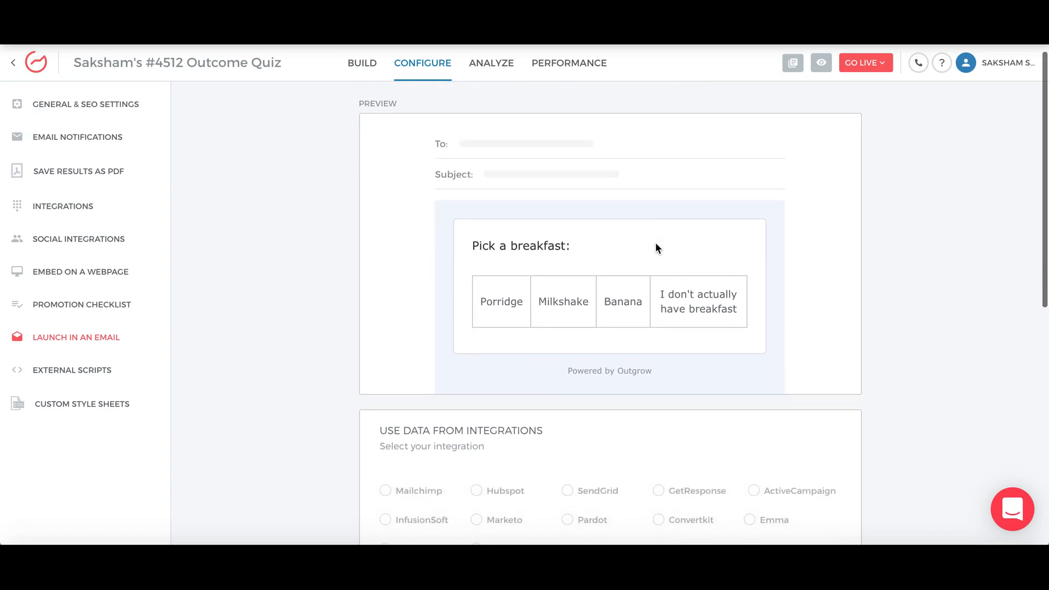
scroll(down, 3)
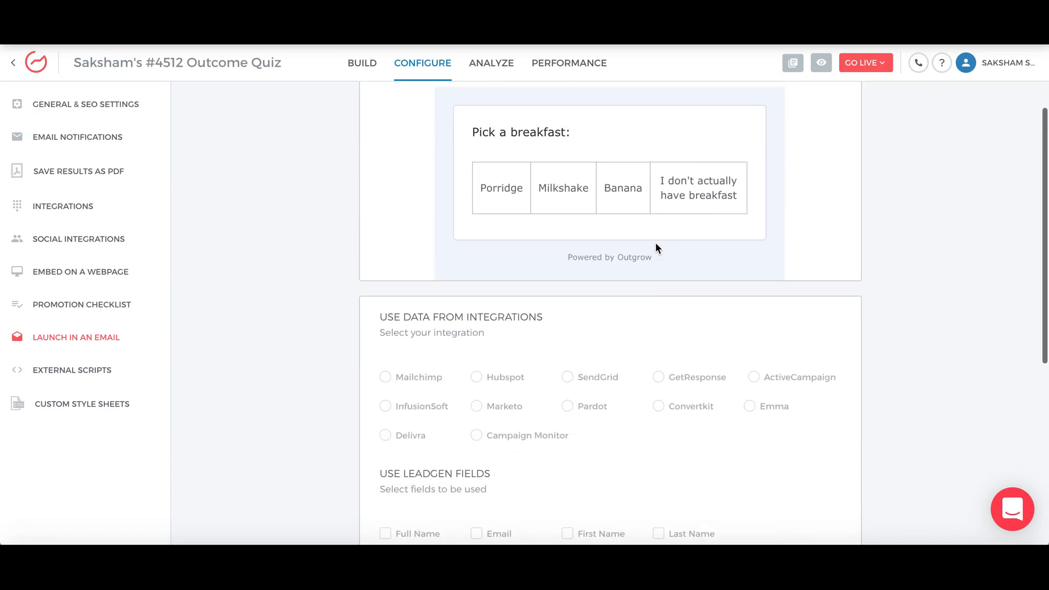
scroll(down, 3)
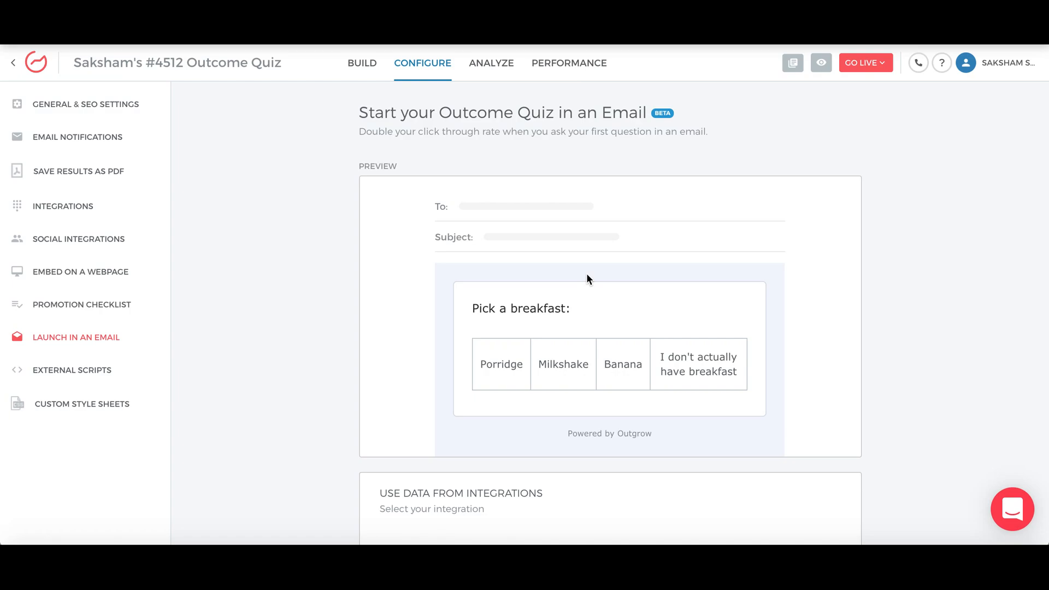
Show the 'Almost Done!' lead generation form with its name and email fields
click(361, 63)
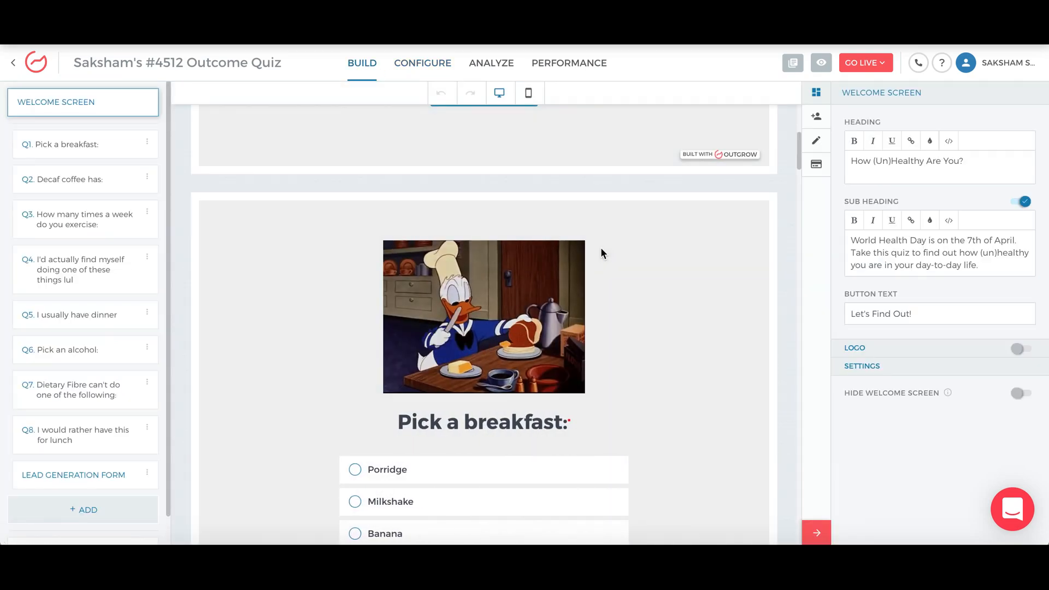
click(74, 475)
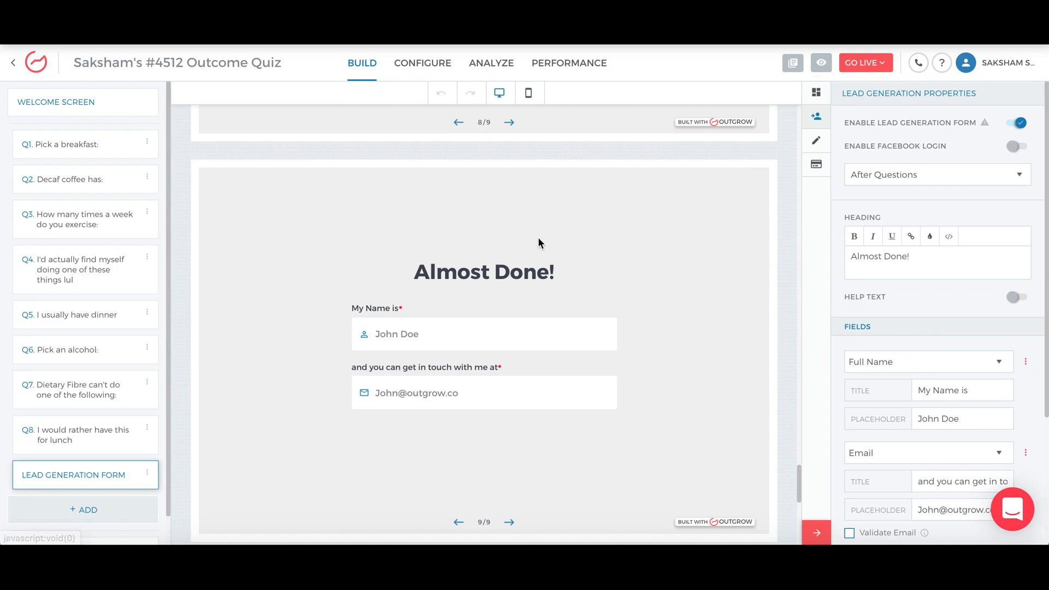
mouse_move(556, 242)
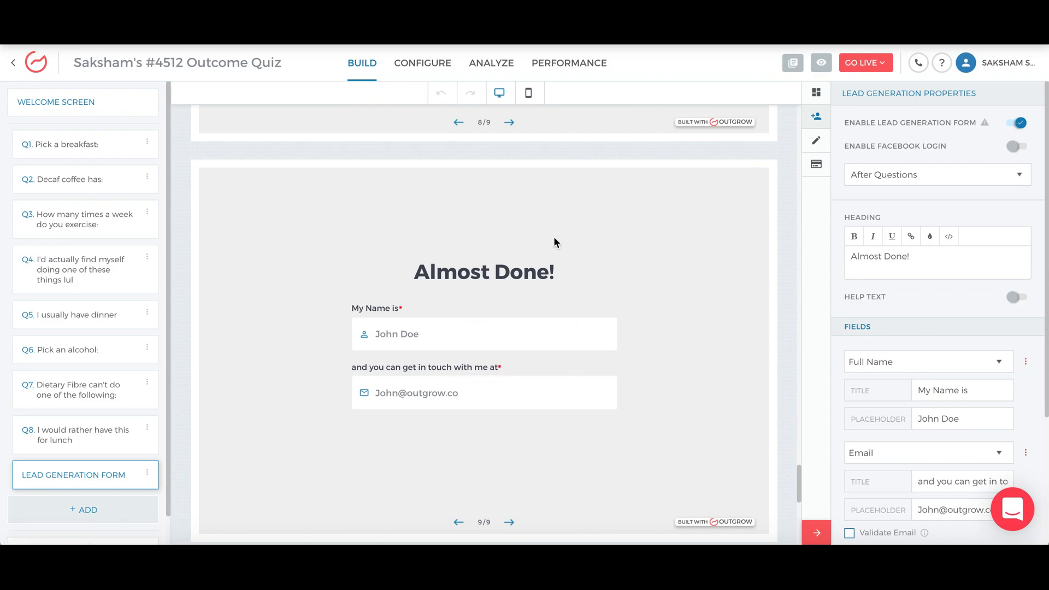
mouse_move(426, 71)
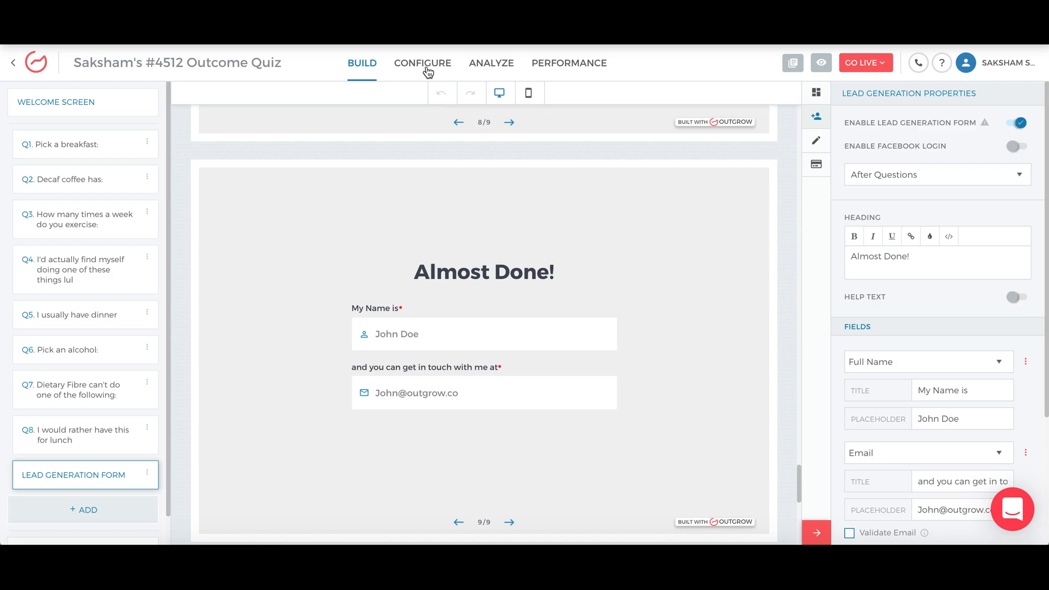
Choose SendGrid as the integration in the Launch in an Email settings
click(422, 63)
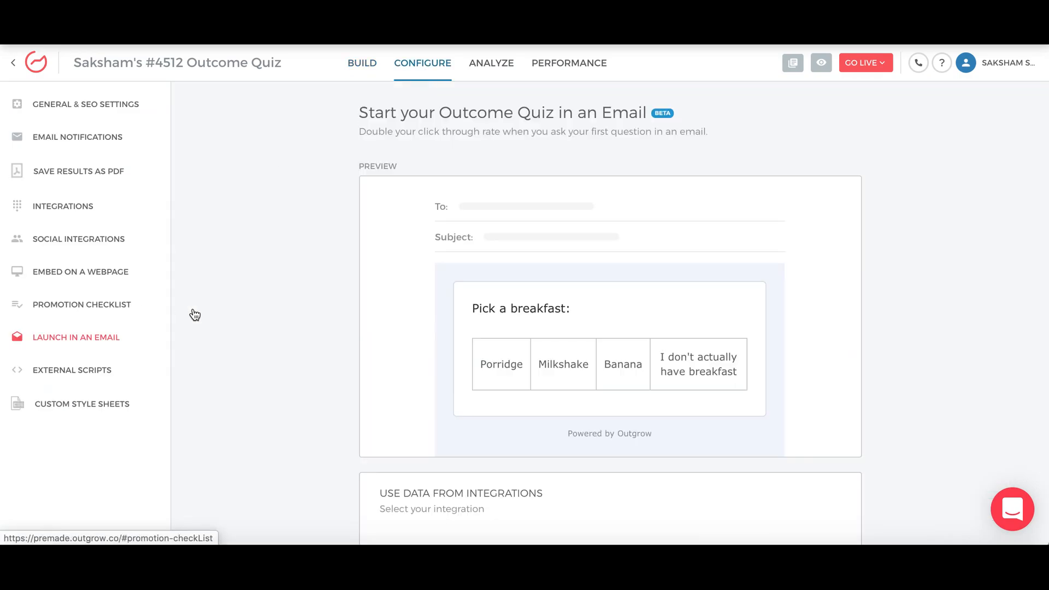
scroll(down, 3)
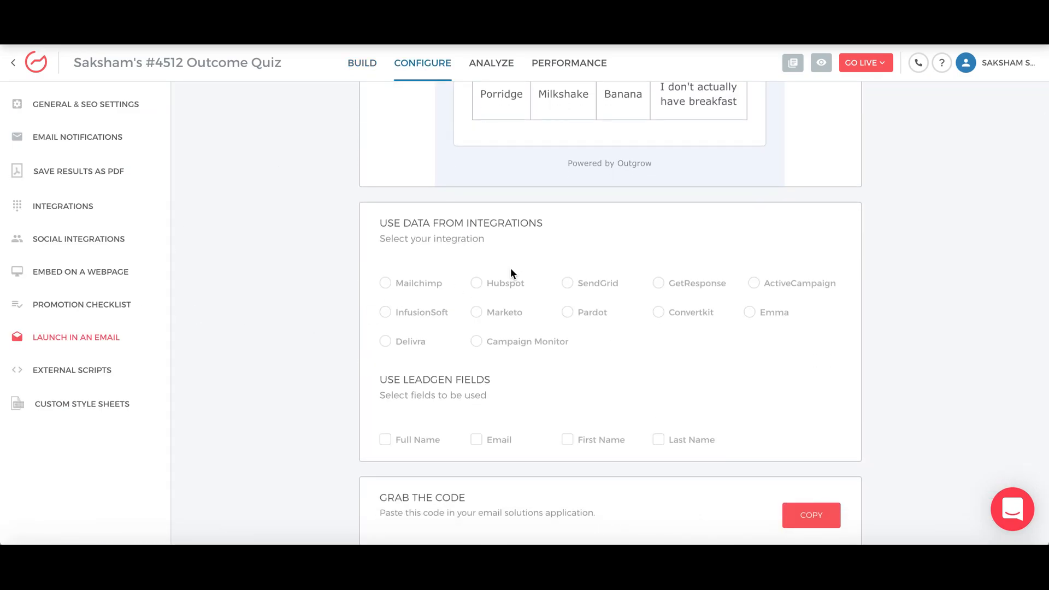
mouse_move(767, 294)
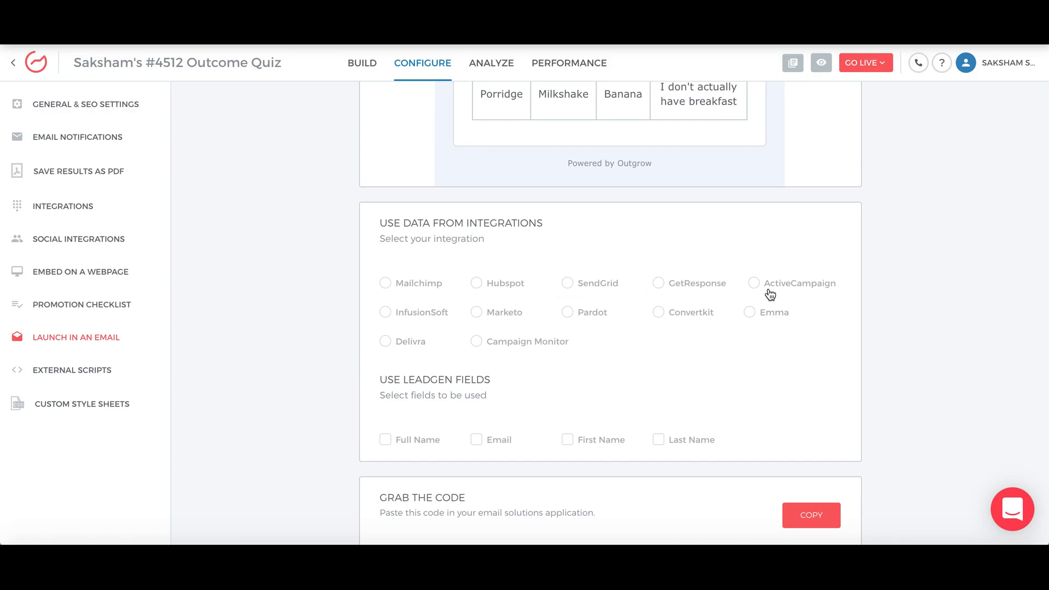
click(385, 283)
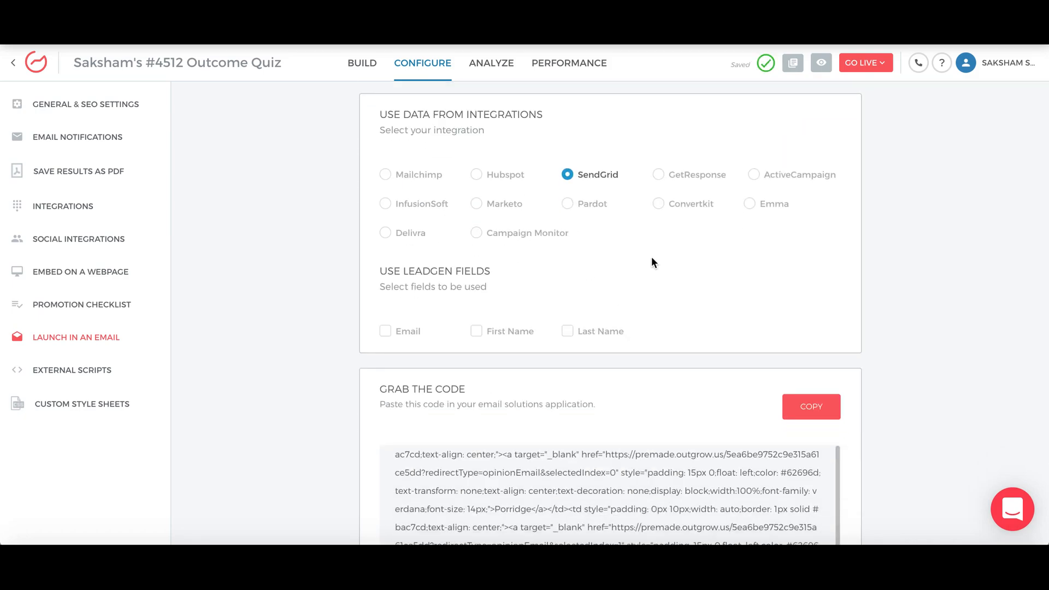
scroll(down, 3)
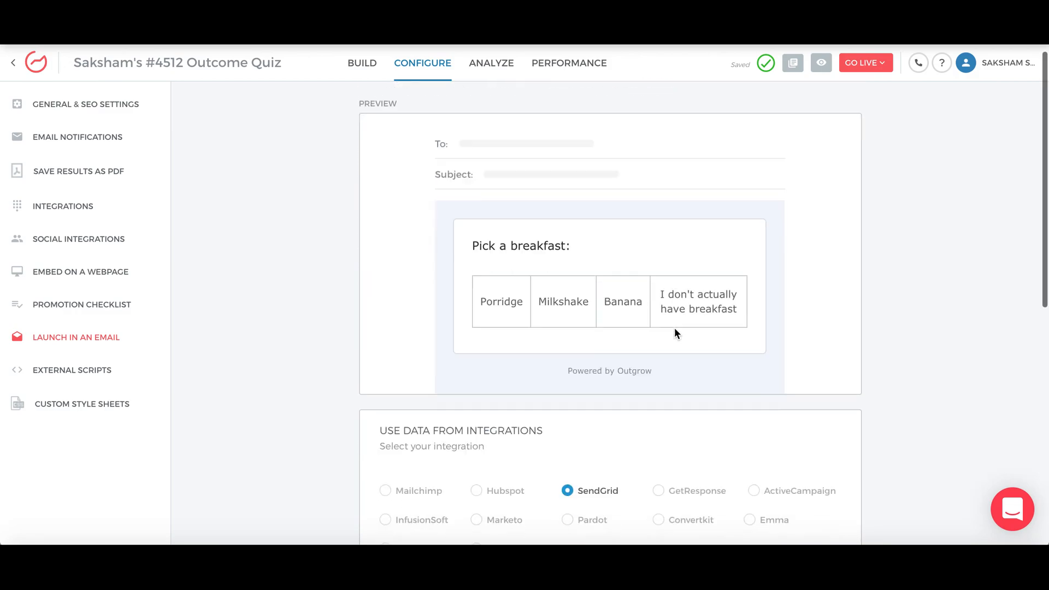
scroll(down, 3)
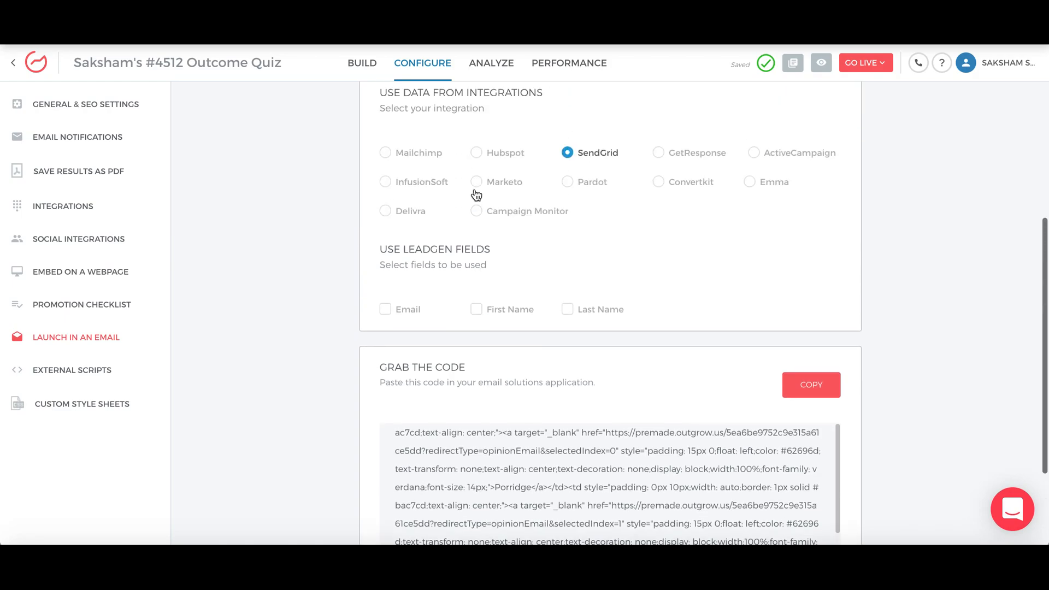
Include the Email, First Name and Last Name leadgen fields and copy the embed code
click(386, 309)
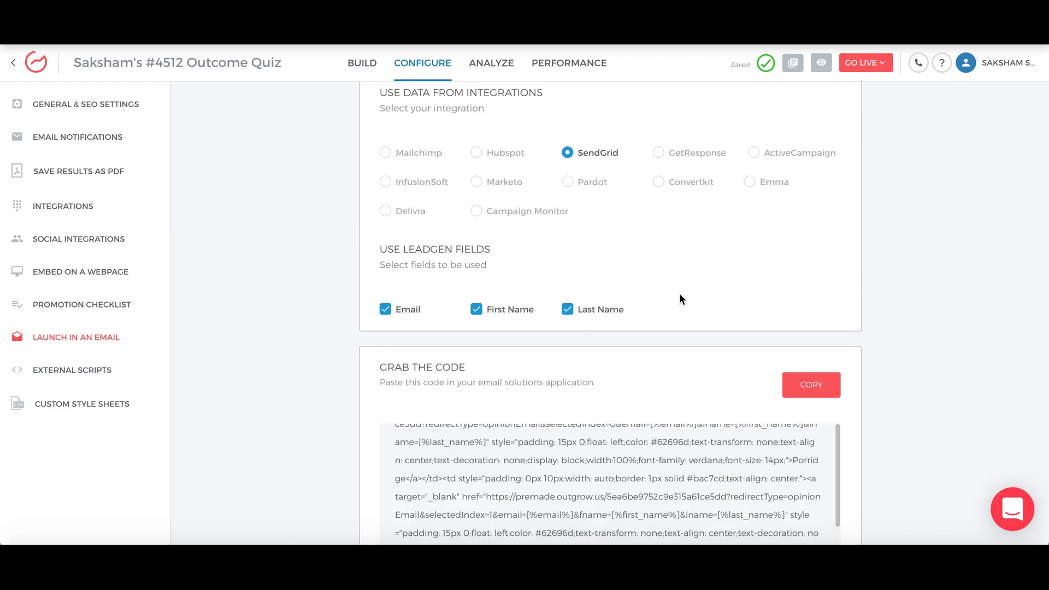
scroll(down, 3)
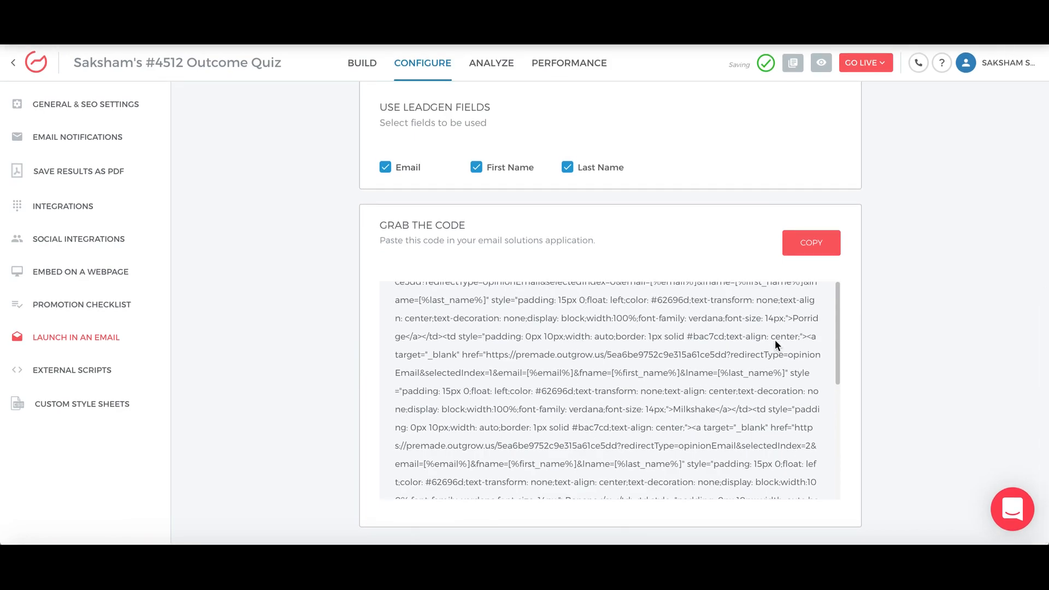
click(811, 243)
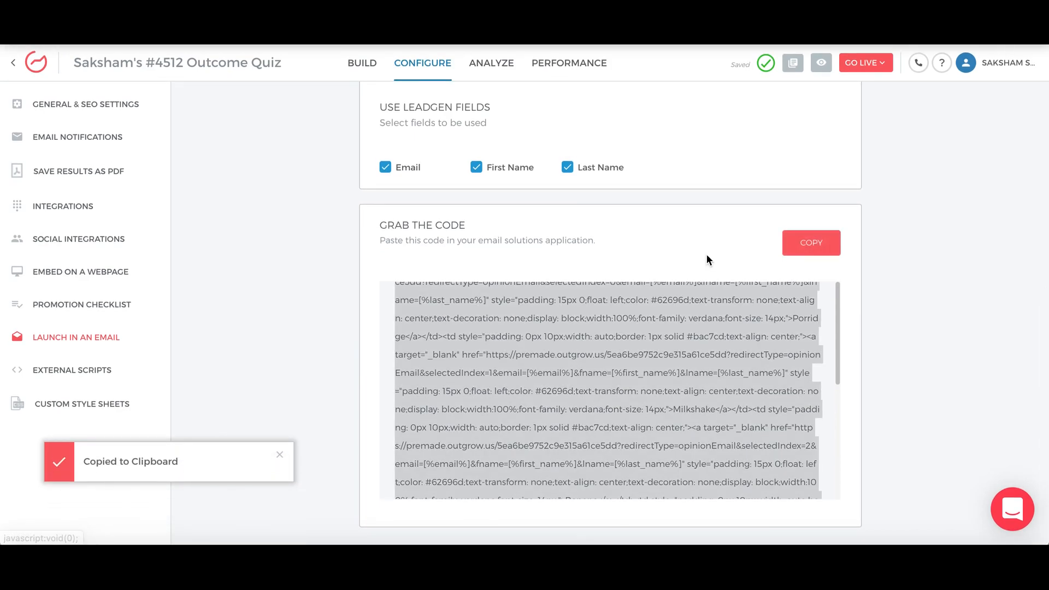